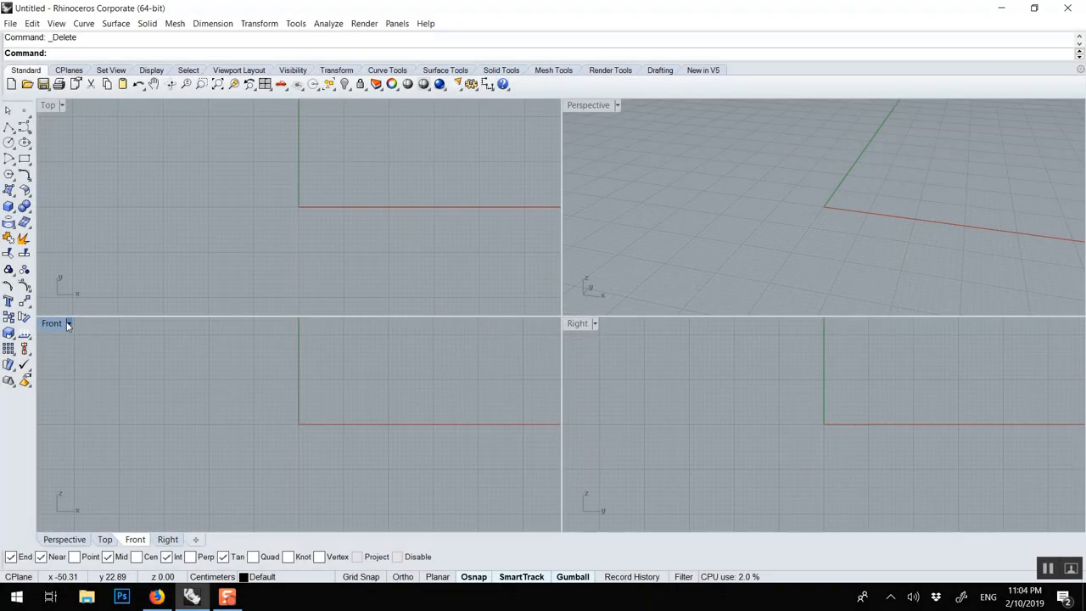
# Maximize the Front view and draw a circle centred on the origin.
pyautogui.doubleClick(51, 322)
pyautogui.write('0')
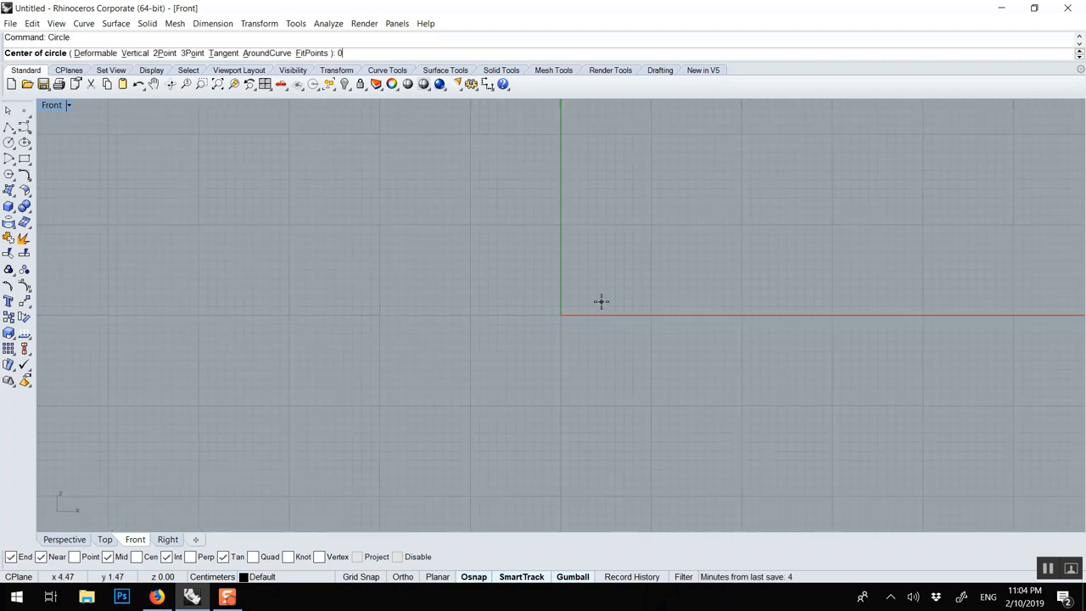
pyautogui.click(560, 317)
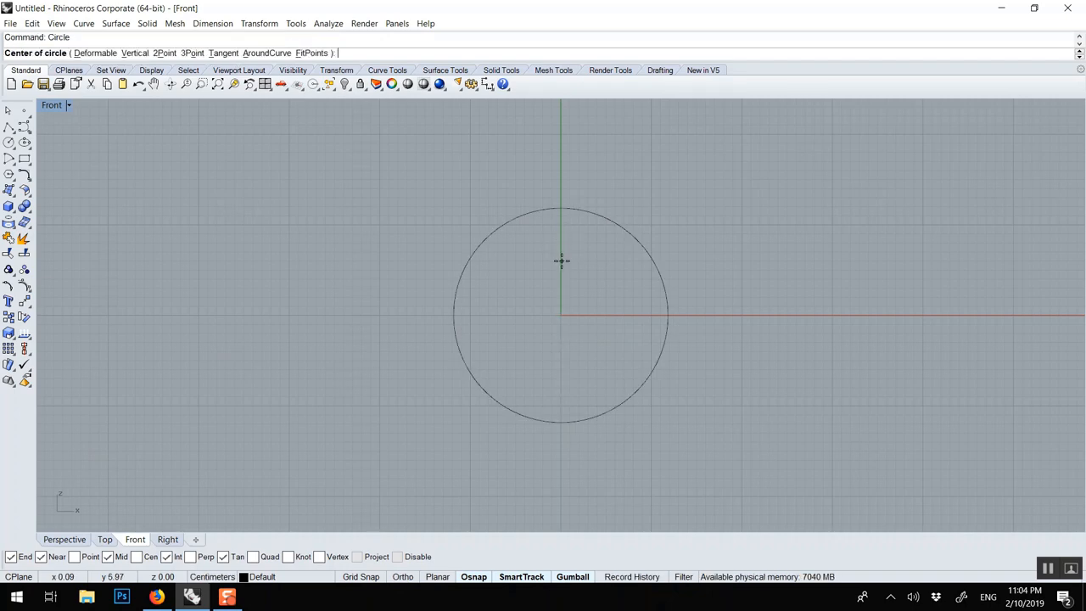
pyautogui.click(560, 316)
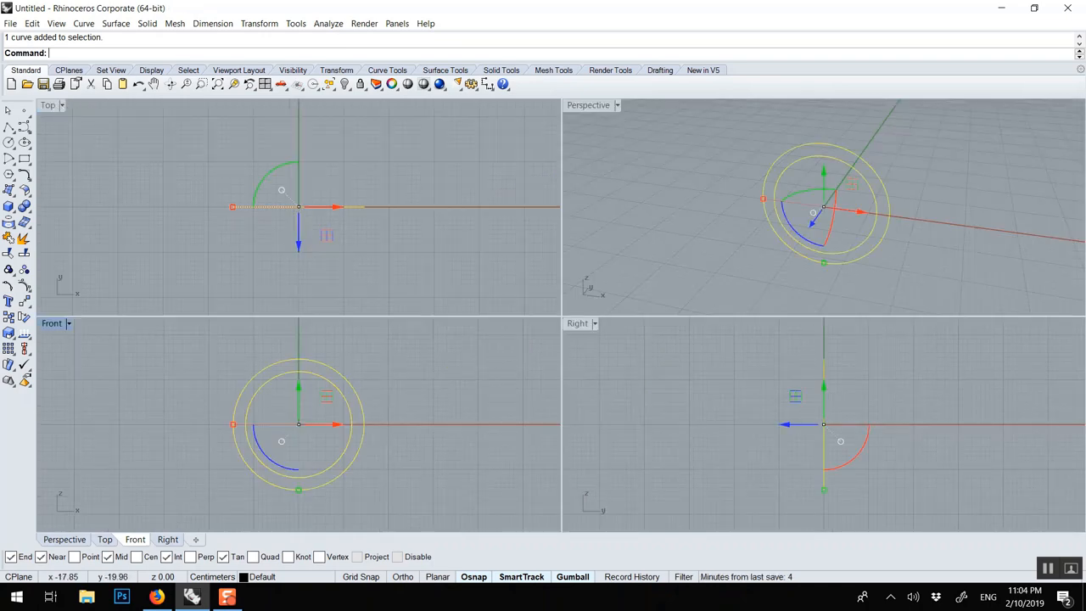
# Run ExtractWireframe on the circles to prepare the ring band geometry.
pyautogui.write('ExtractWireframe')
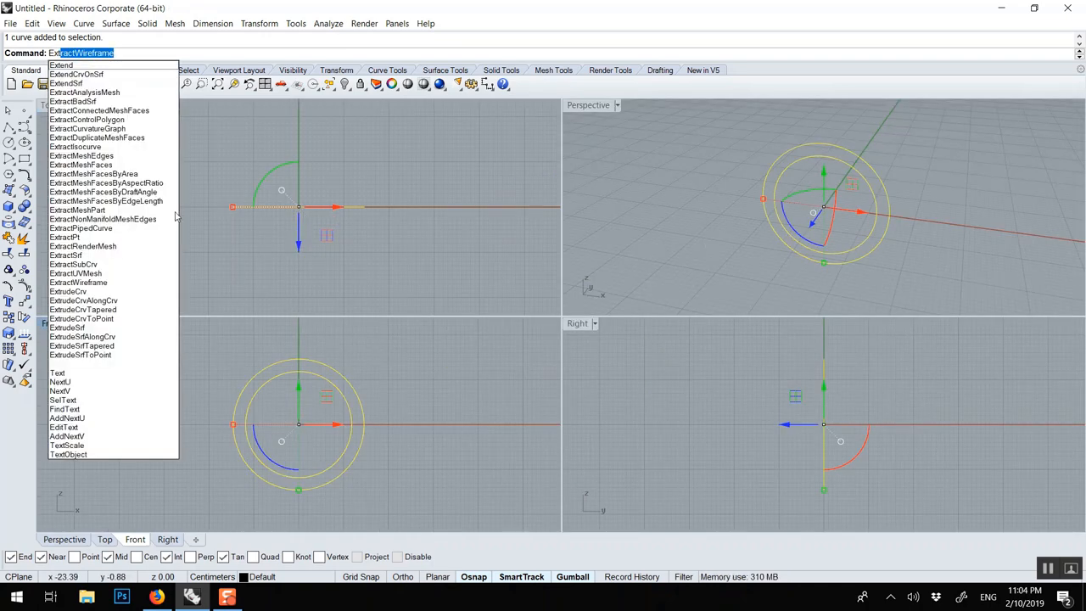
pyautogui.moveTo(82, 319)
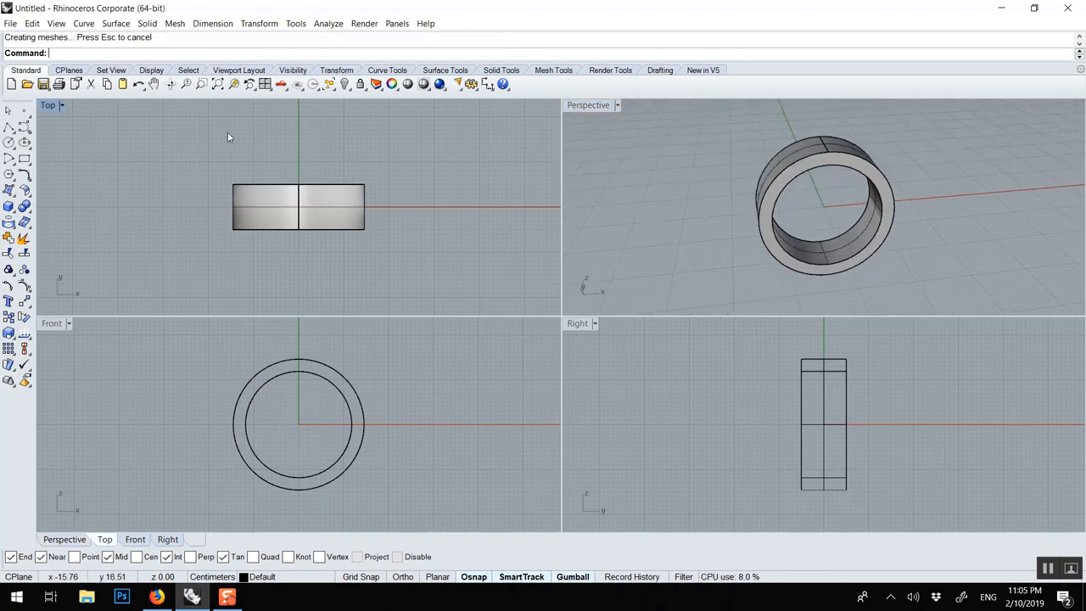
# Create a Box by its two base corners and height, overlapping the ring band.
pyautogui.write('Box')
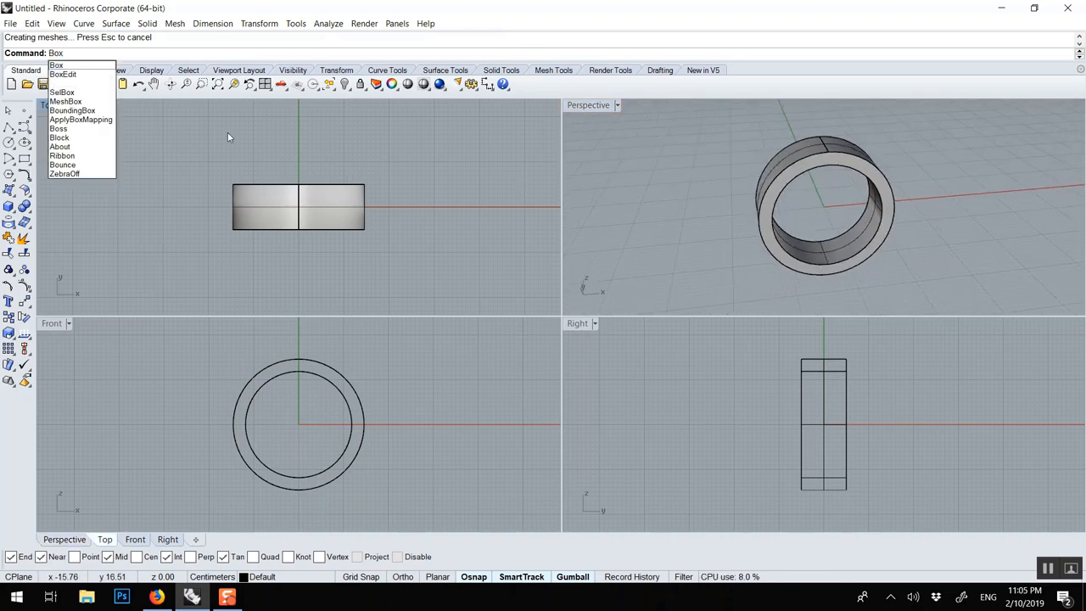
pyautogui.click(56, 64)
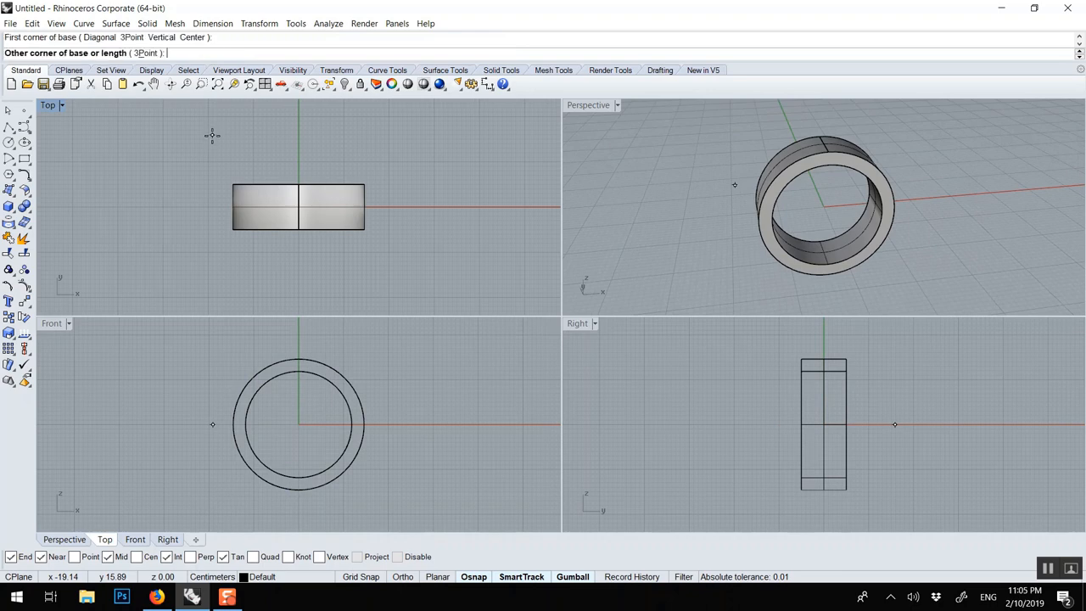
pyautogui.click(382, 163)
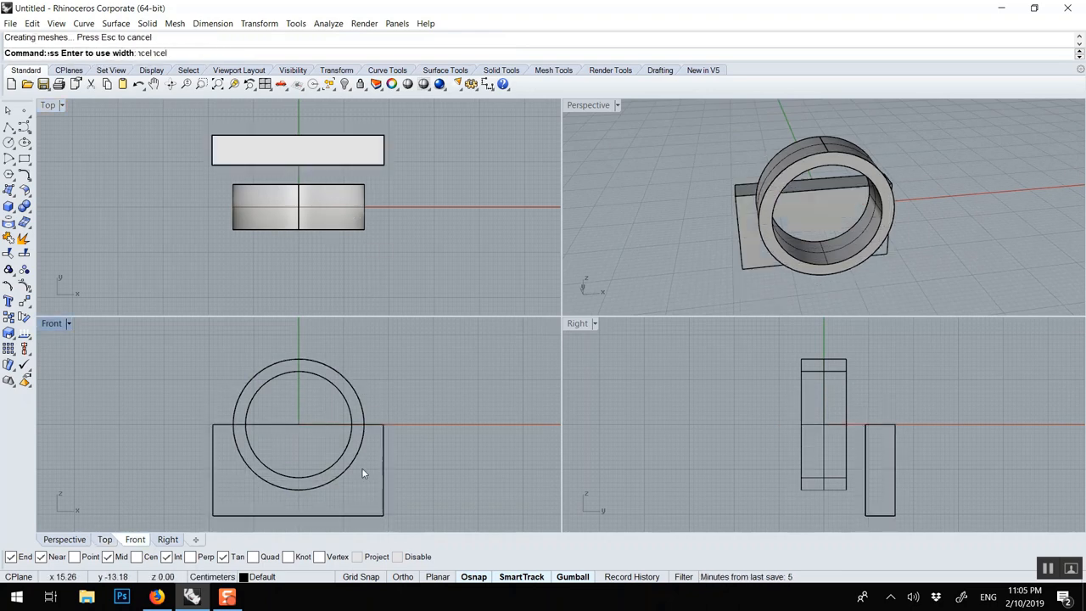
pyautogui.click(297, 149)
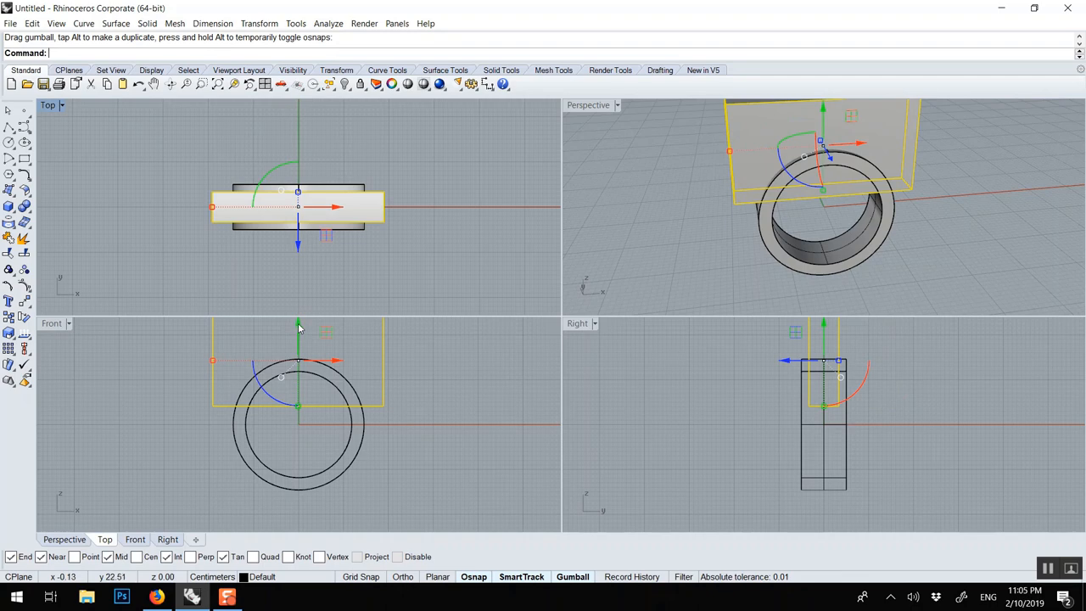
pyautogui.moveTo(299, 330)
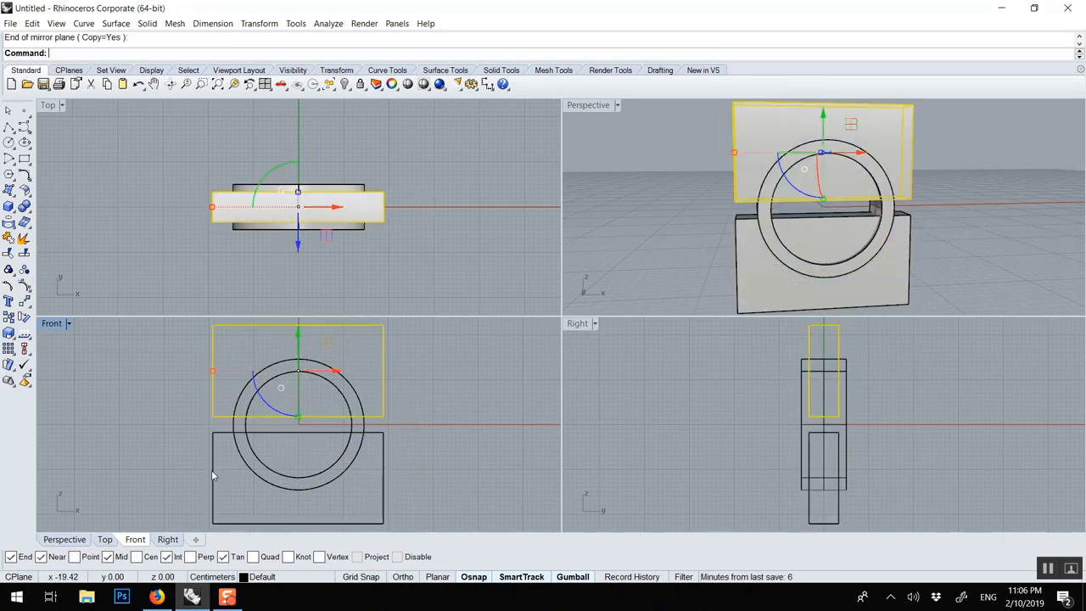
# Finish placing the mirrored box copy on the opposite side of the ring's centre.
pyautogui.doubleClick(587, 106)
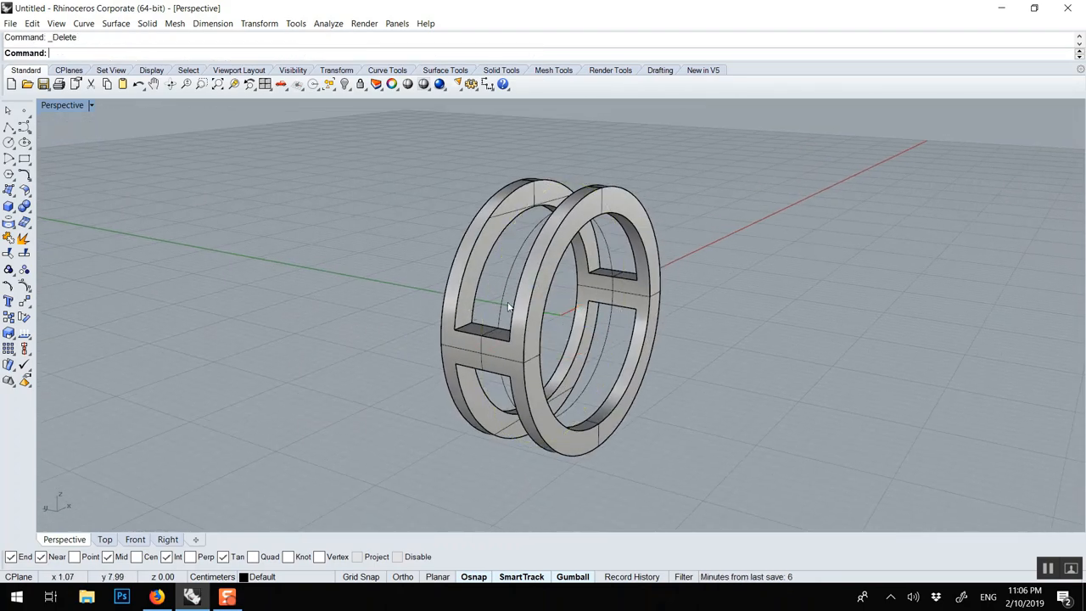
# Adjust the view of the cut two-rim ring before filleting its edges.
pyautogui.moveTo(509, 306); pyautogui.dragTo(526, 297)
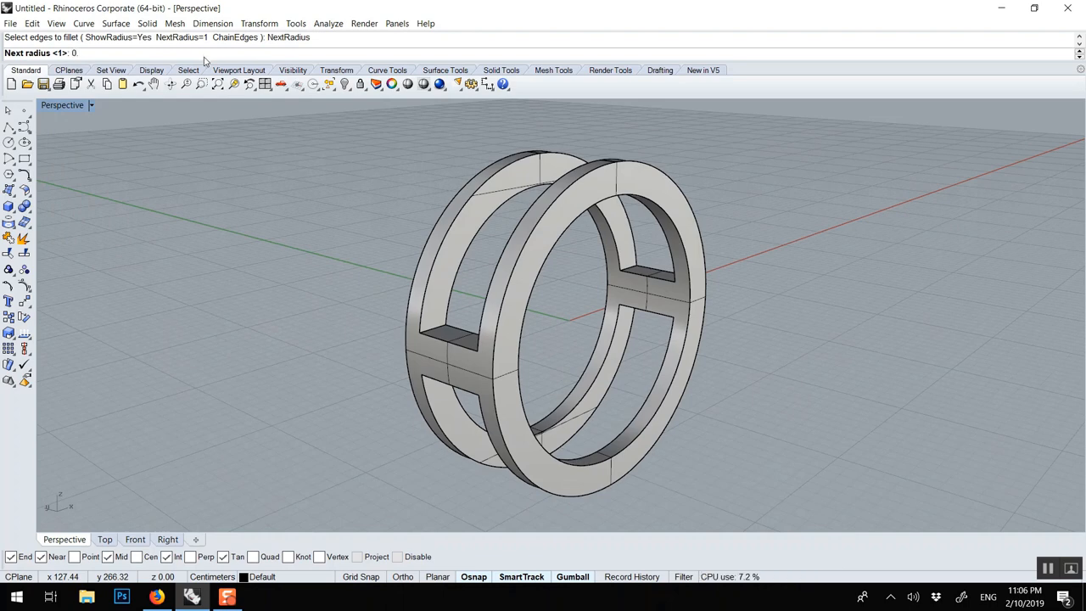
# Set the edge fillet radius to 0.1.
pyautogui.write('0.1')
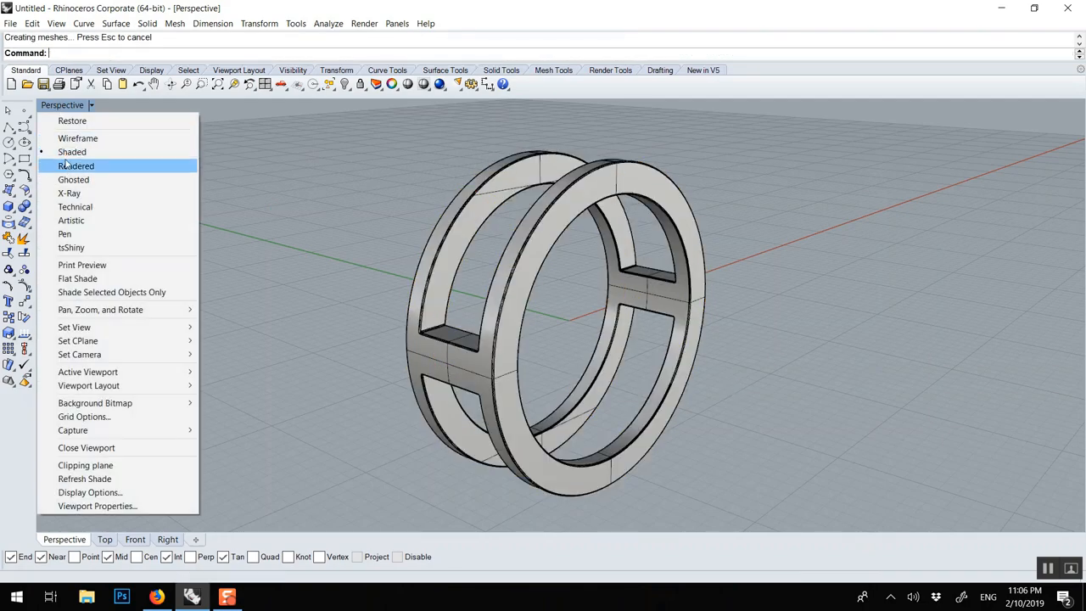
# Switch the Perspective view to Rendered display and orbit around the finished ring.
pyautogui.click(76, 166)
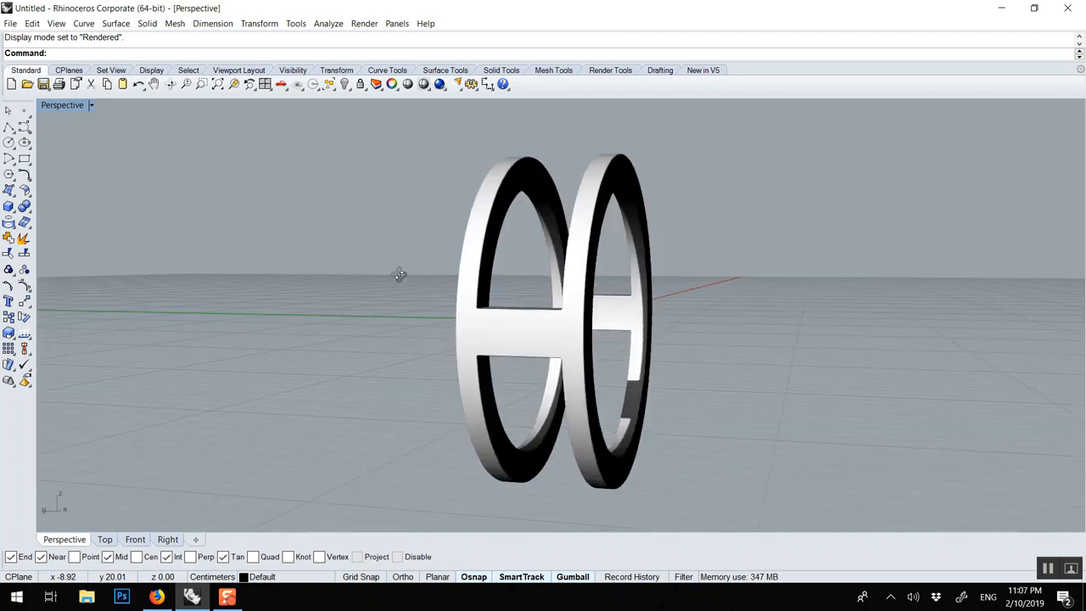
pyautogui.click(543, 319)
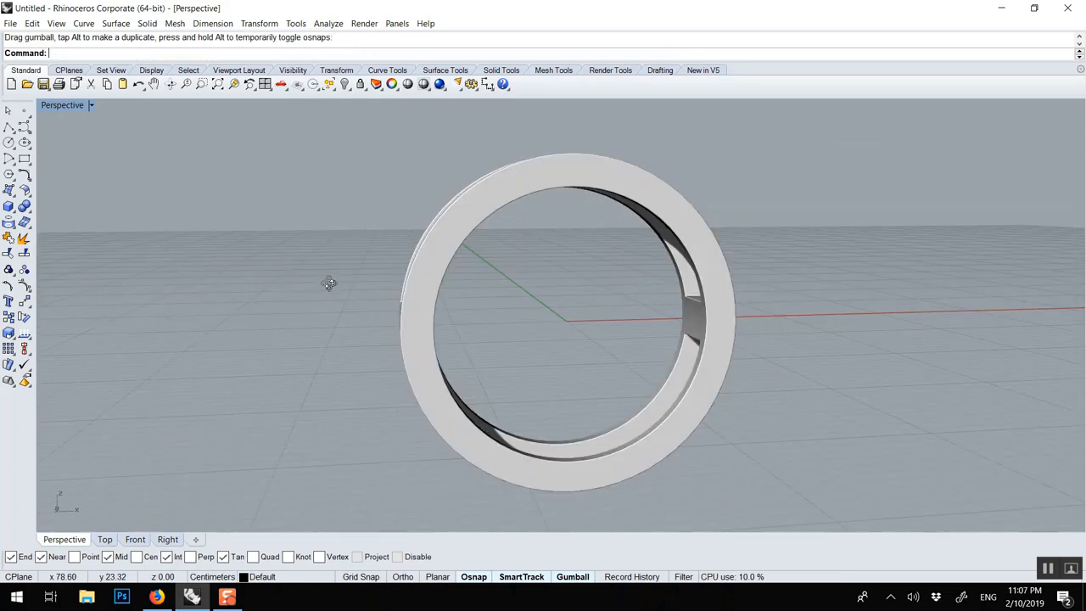
pyautogui.moveTo(329, 284); pyautogui.dragTo(576, 331)
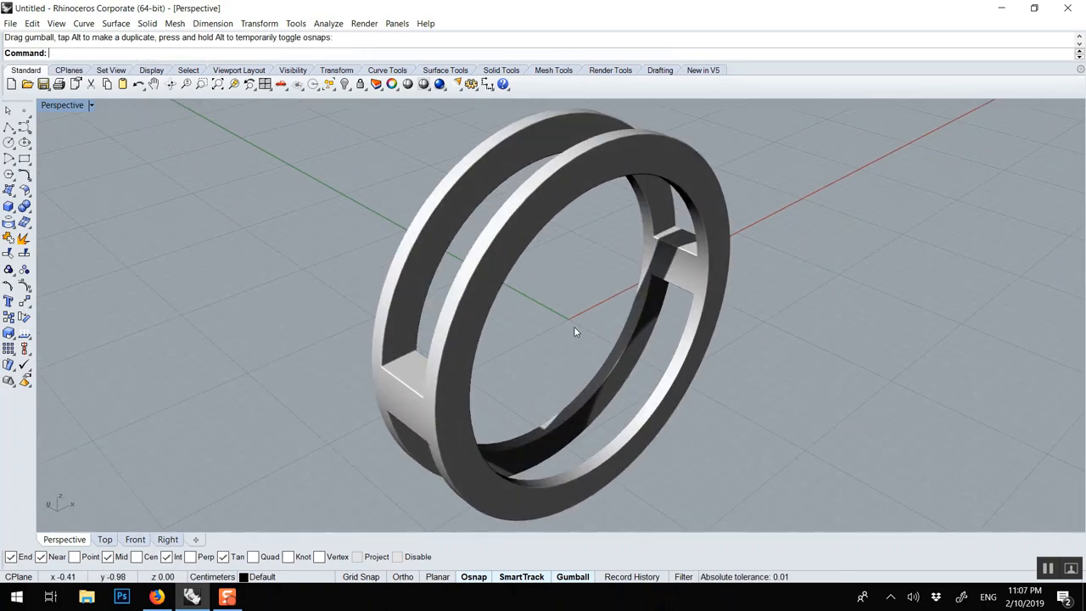